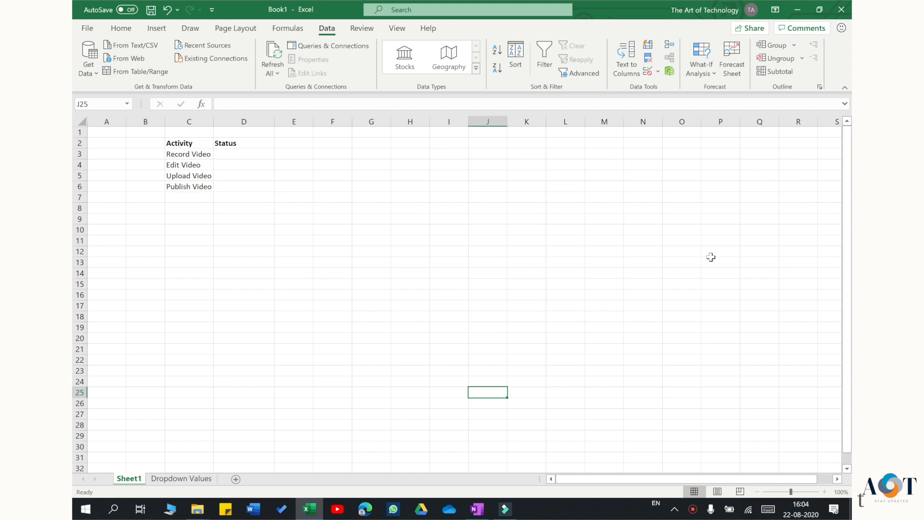
# - Select Status cells D3:D6, glance at the Dropdown Values sheet, and open the Data Validation options
pyautogui.moveTo(189, 154); pyautogui.dragTo(189, 186)
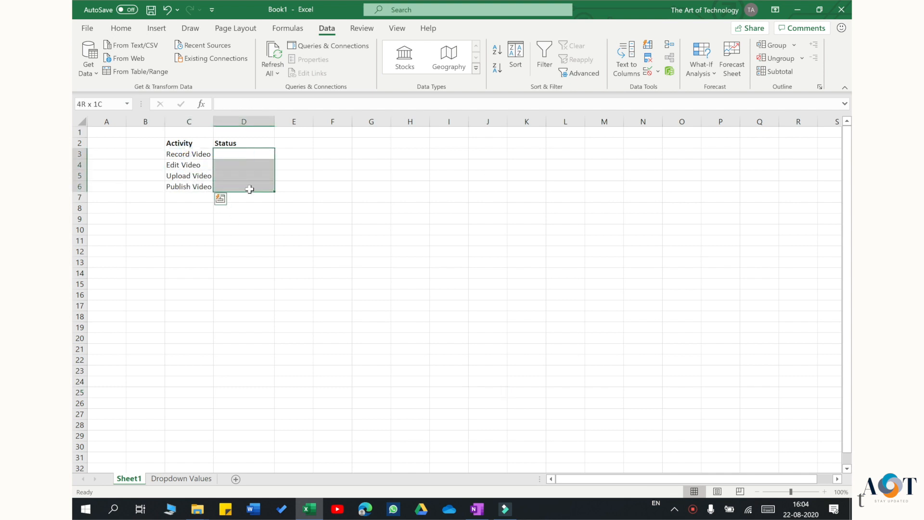
pyautogui.click(181, 478)
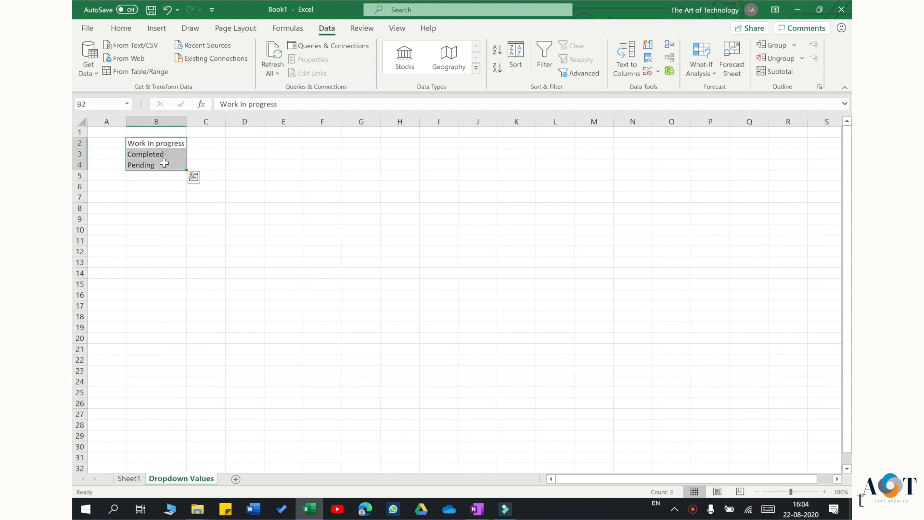
pyautogui.click(129, 478)
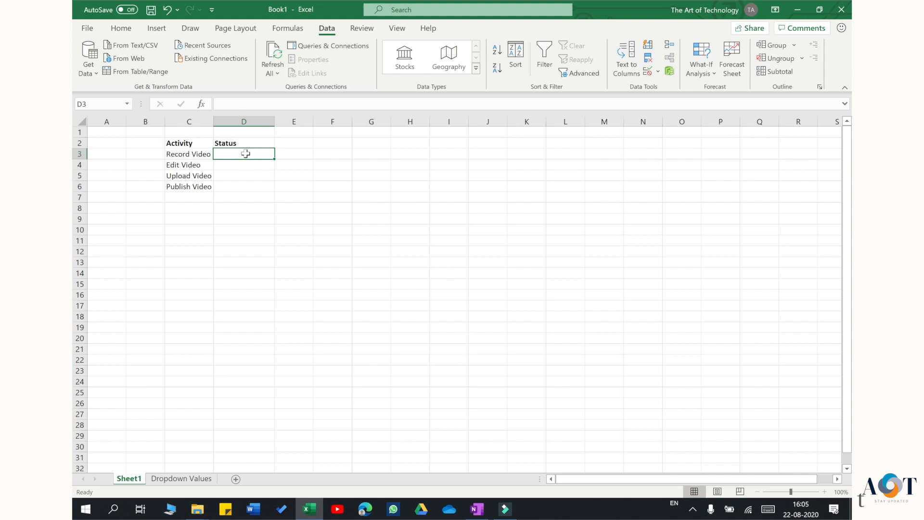
pyautogui.click(243, 122)
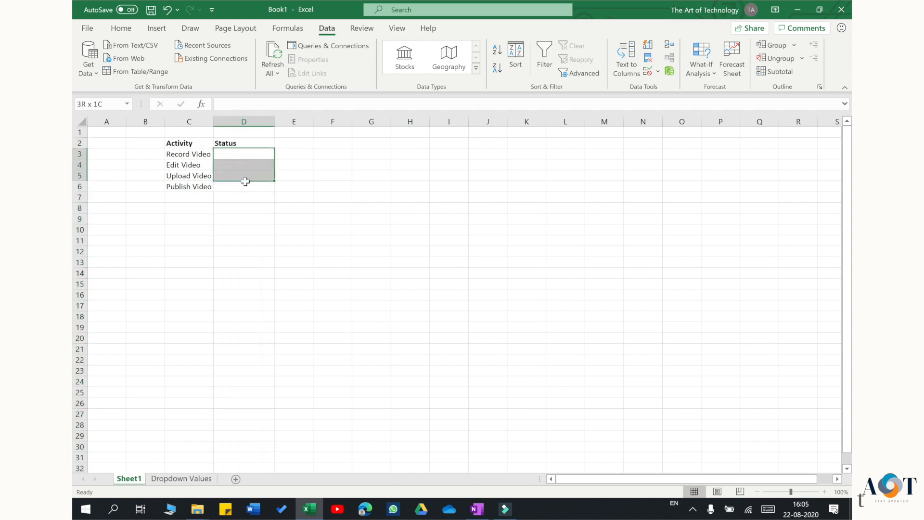
pyautogui.moveTo(244, 154); pyautogui.dragTo(243, 186)
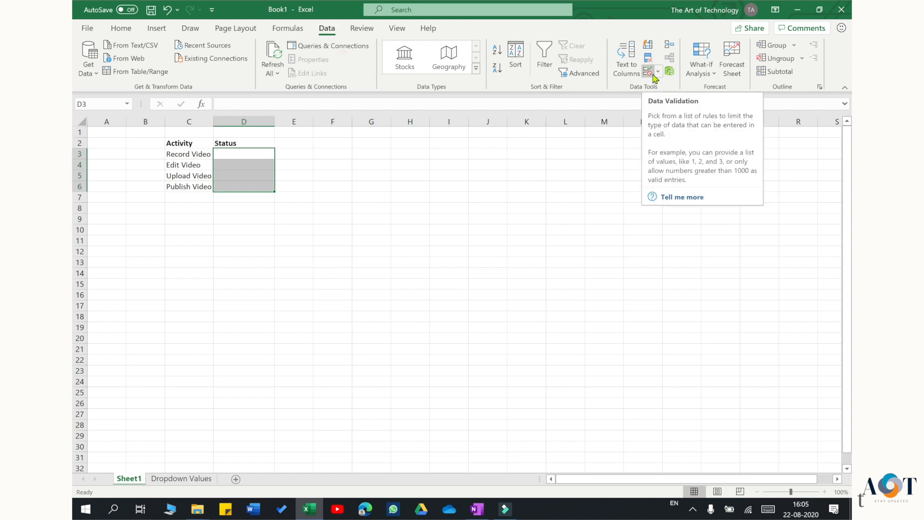
pyautogui.click(657, 71)
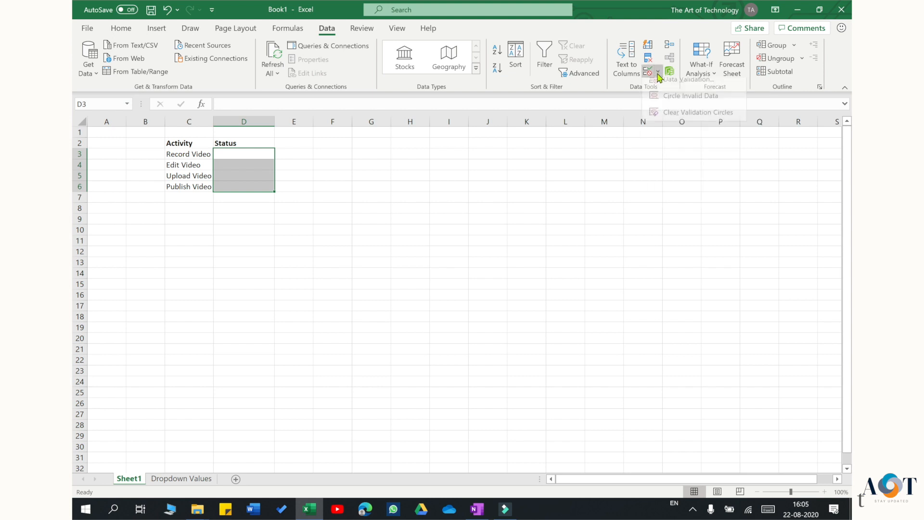
pyautogui.moveTo(687, 87)
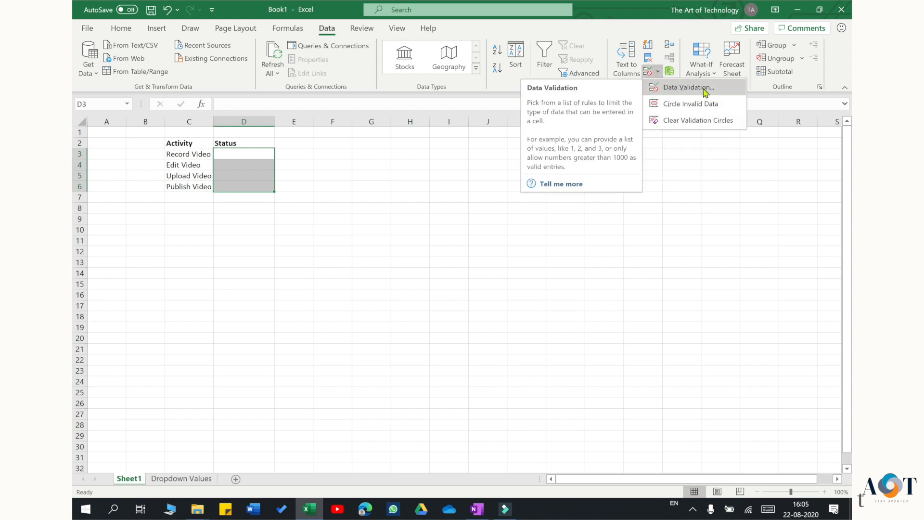
# - Set D3:D6 validation to allow a List with source B2:B4 on the Dropdown Values sheet
pyautogui.click(686, 87)
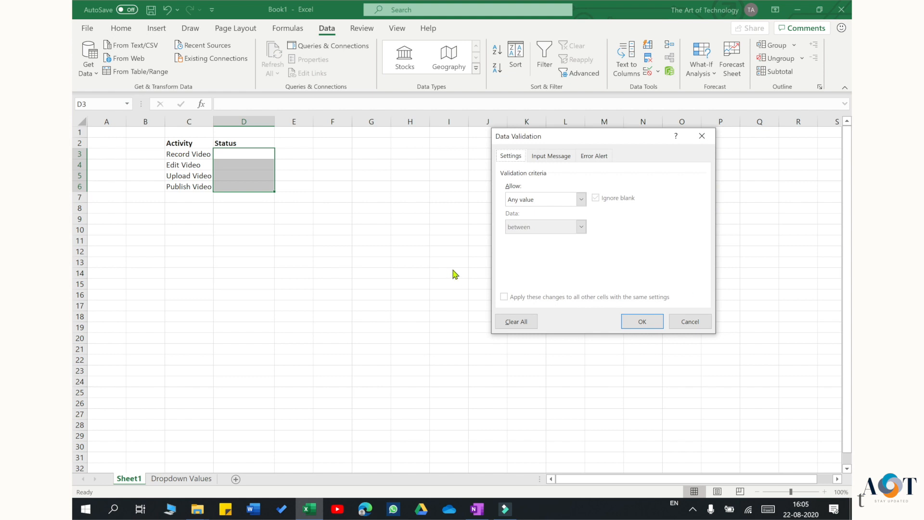
pyautogui.click(580, 199)
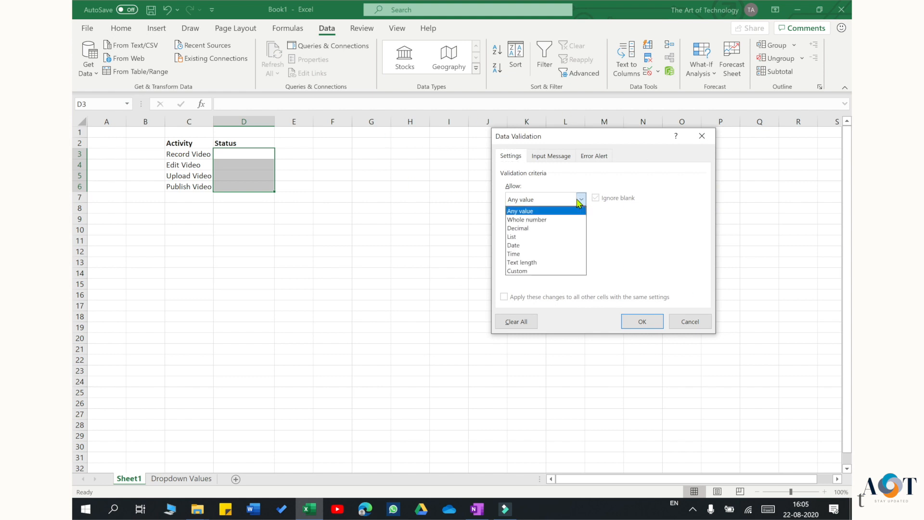
pyautogui.click(512, 237)
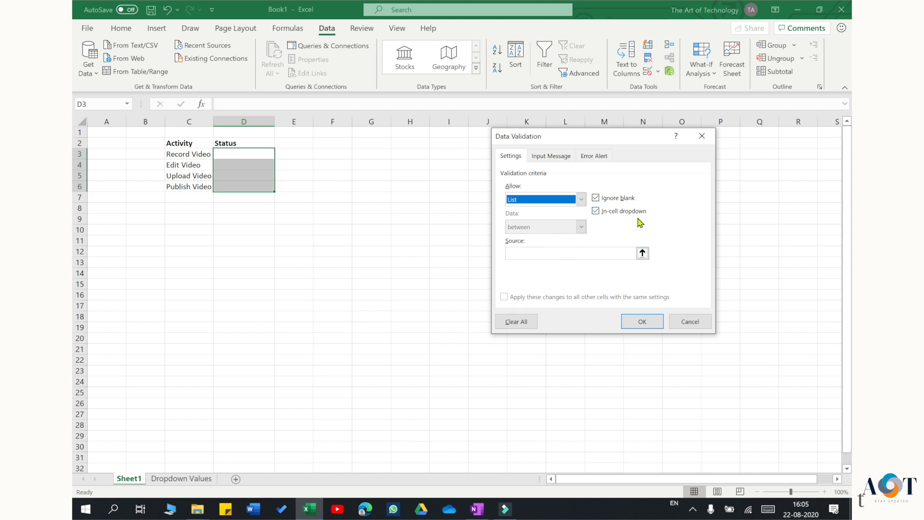
pyautogui.moveTo(554, 252)
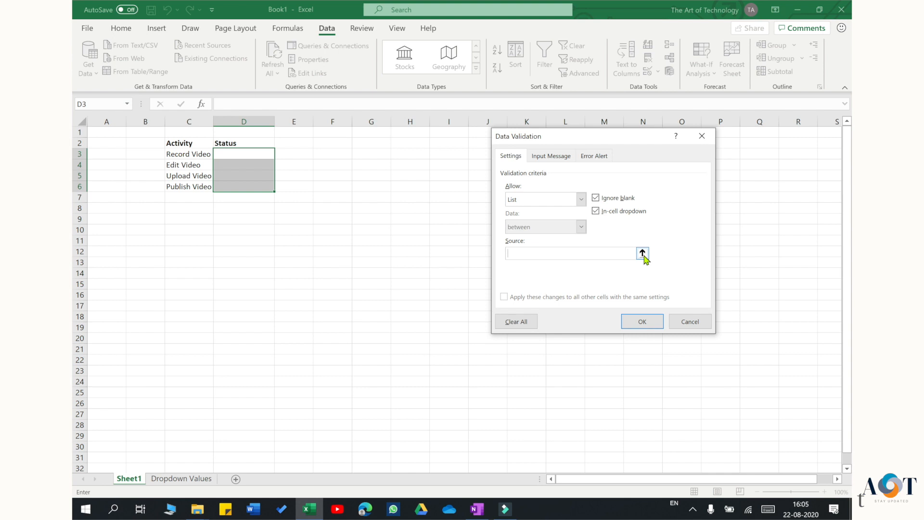
pyautogui.click(642, 254)
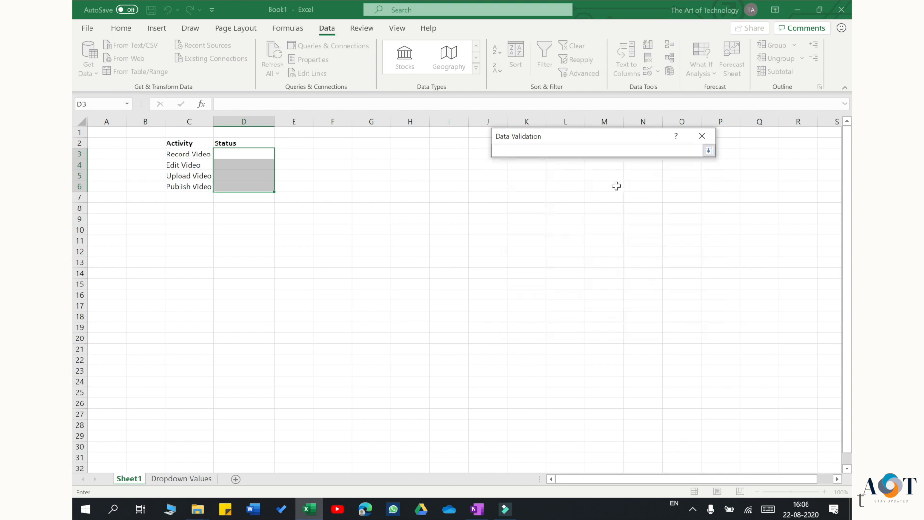
pyautogui.click(181, 478)
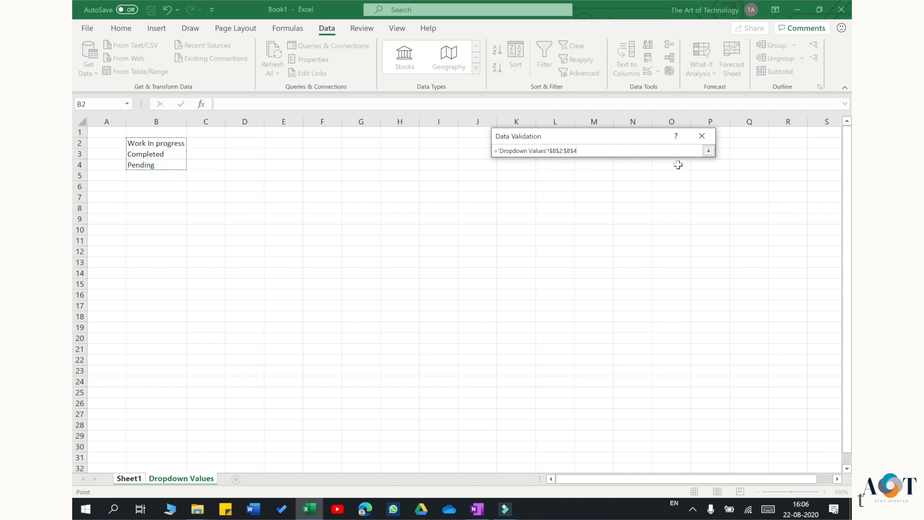
pyautogui.click(708, 150)
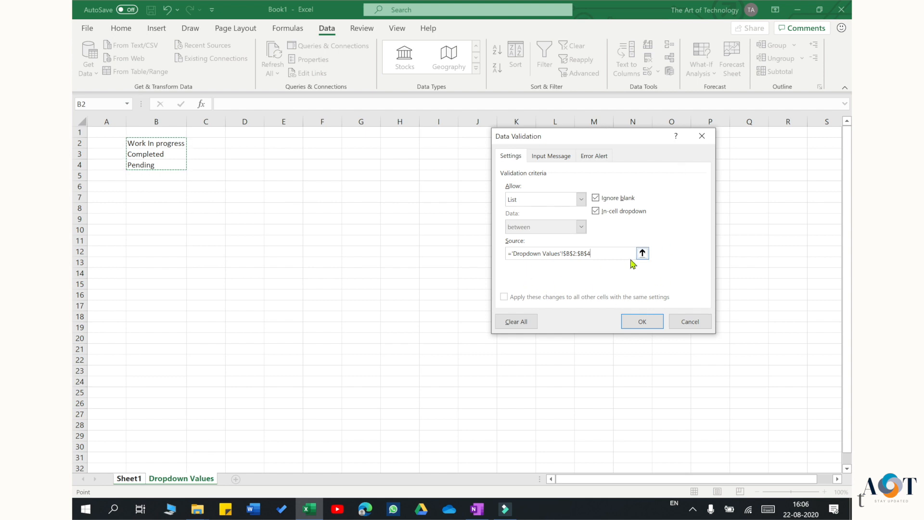
# - Confirm the list validation and check that the Status cells show dropdowns
pyautogui.click(642, 321)
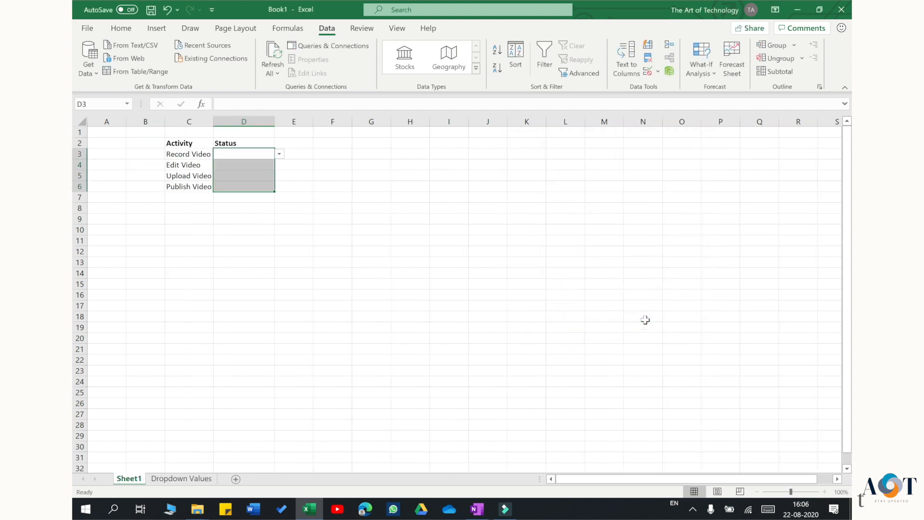
pyautogui.click(278, 154)
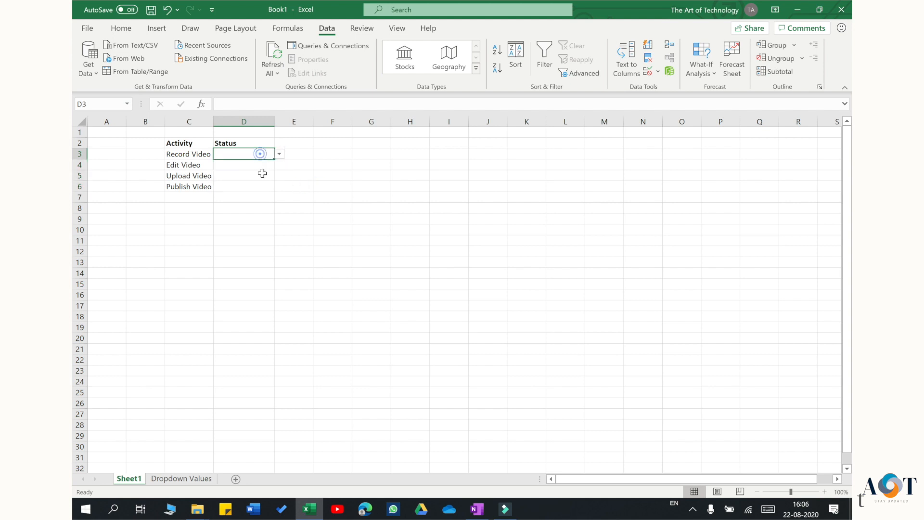
pyautogui.click(244, 186)
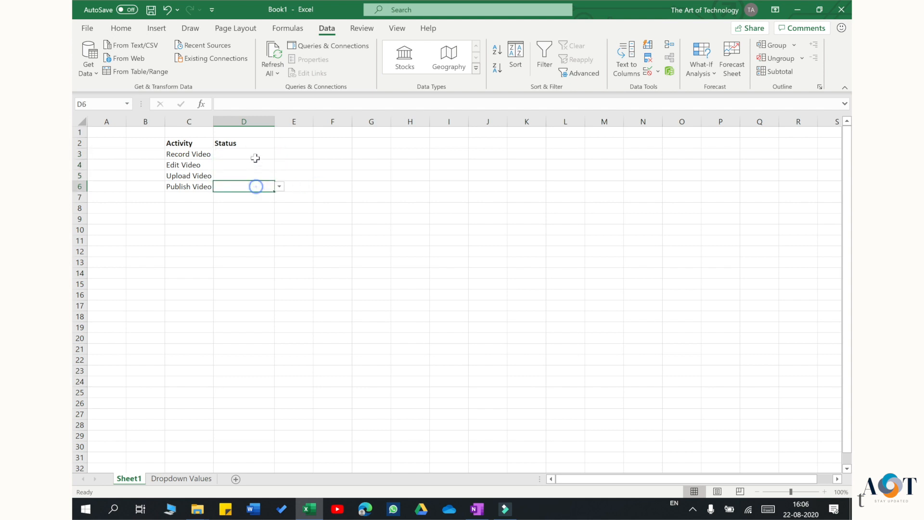
# - Pick Work In progress, Completed, Work In progress and Pending for D3 through D6
pyautogui.click(278, 154)
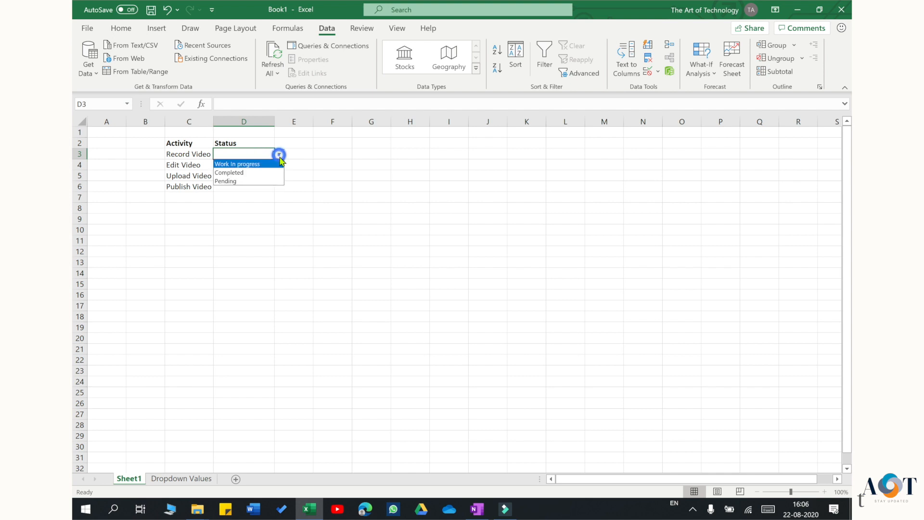
pyautogui.click(236, 164)
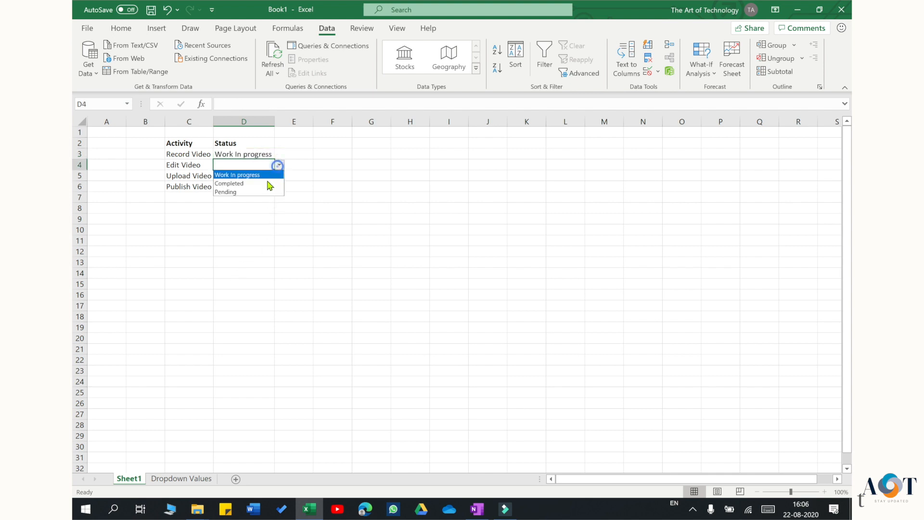
pyautogui.click(229, 183)
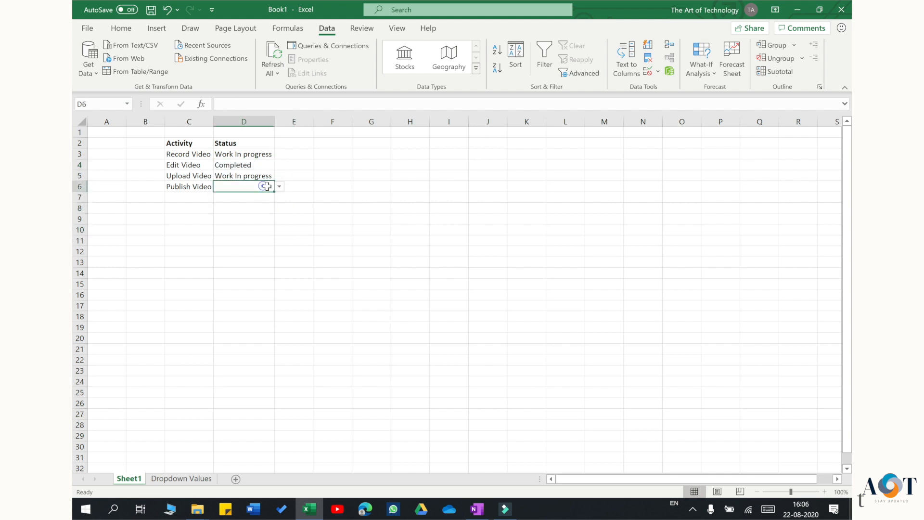
pyautogui.click(293, 251)
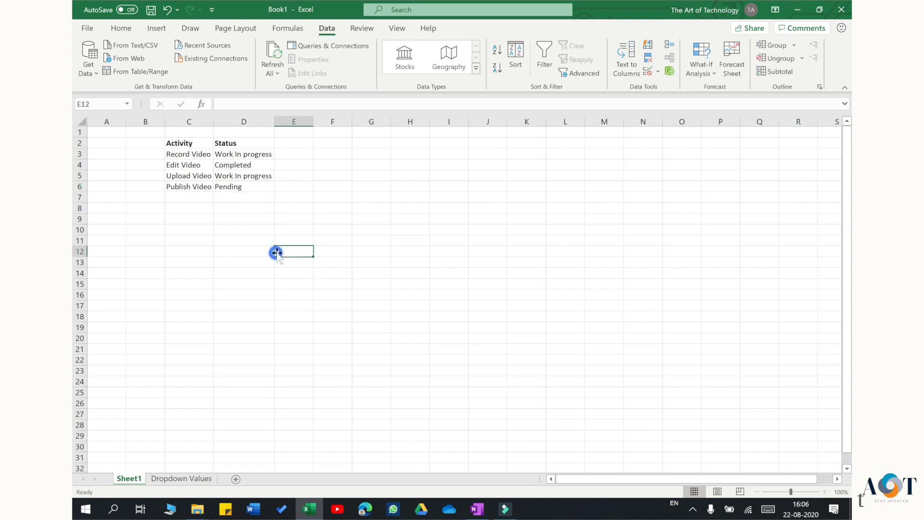
pyautogui.click(244, 154)
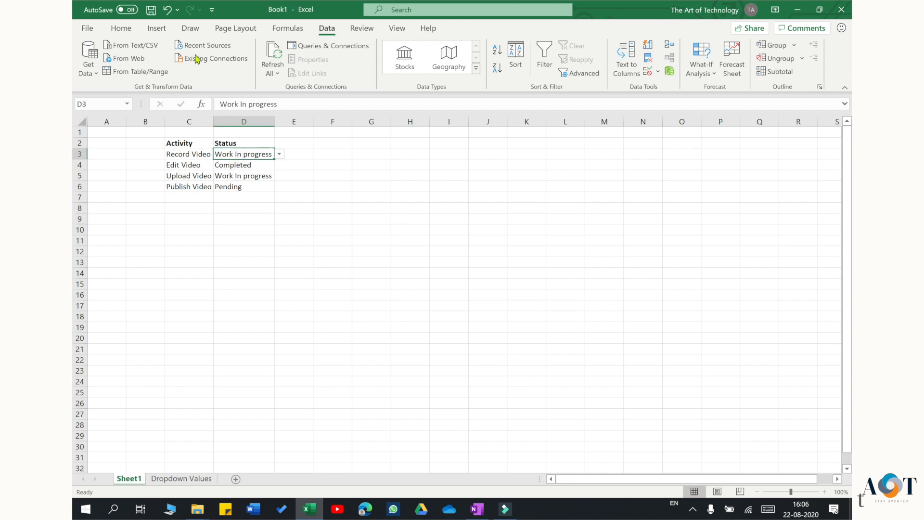
# - Apply borders to Status cells D3:D6 using the Home tab's Borders menu
pyautogui.click(120, 28)
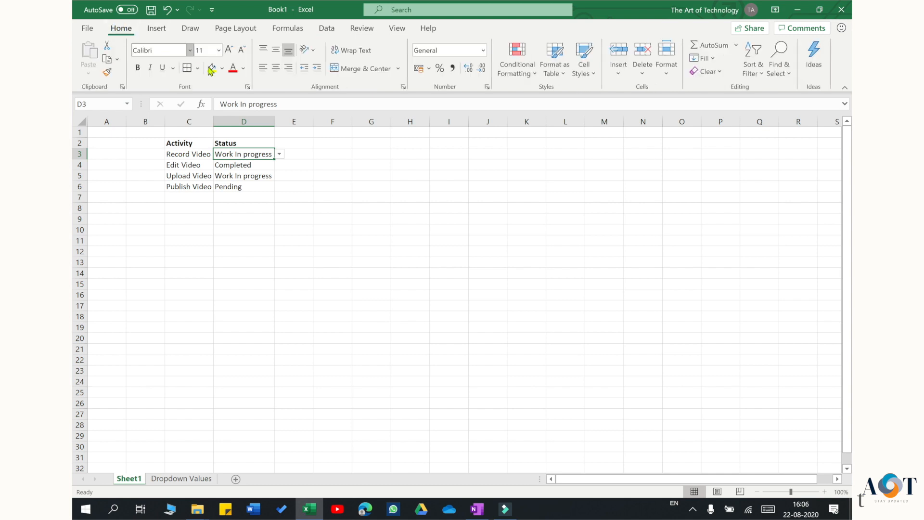
pyautogui.click(198, 68)
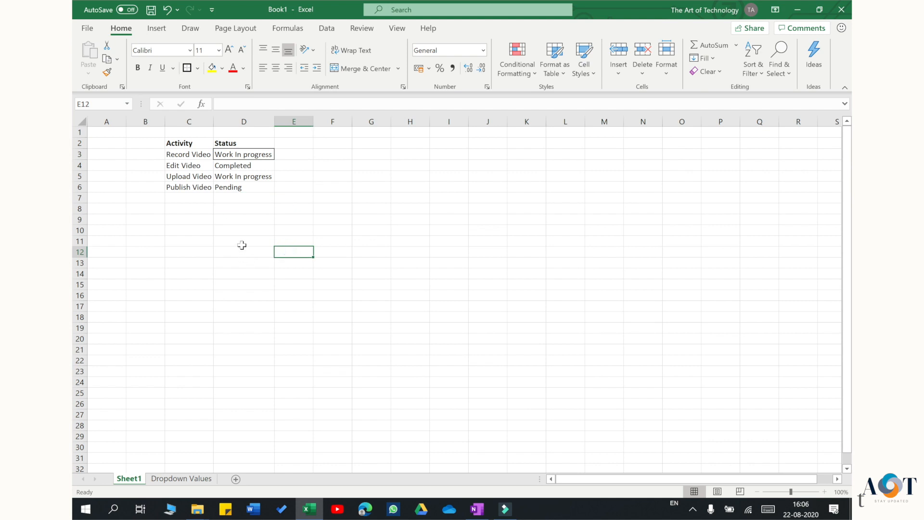
pyautogui.click(243, 165)
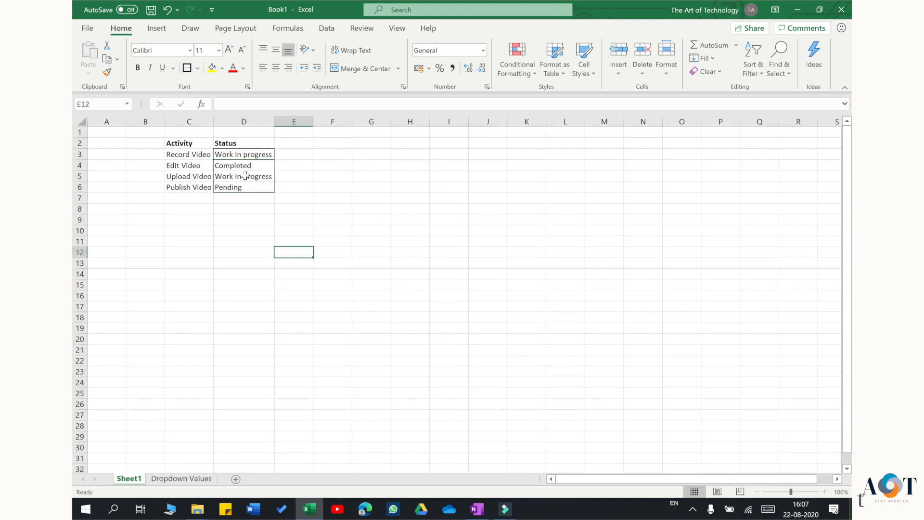
pyautogui.moveTo(243, 165); pyautogui.dragTo(244, 176)
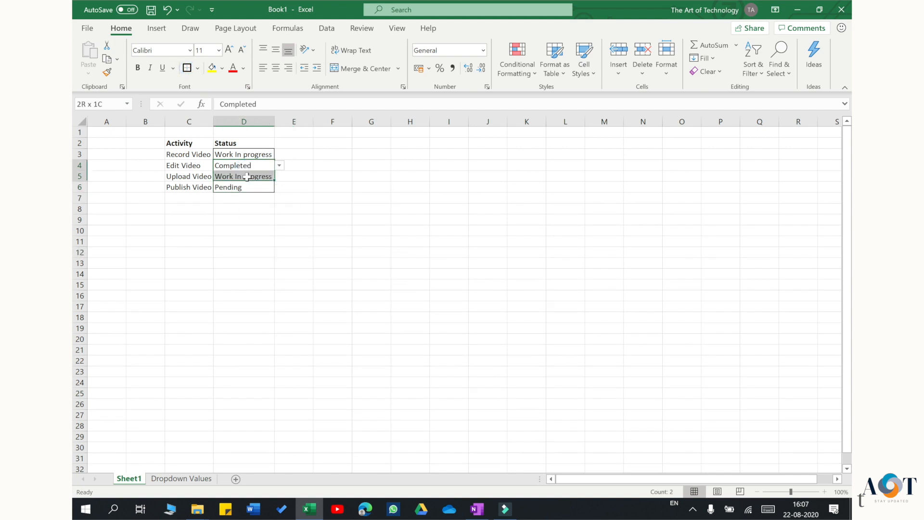
pyautogui.click(186, 68)
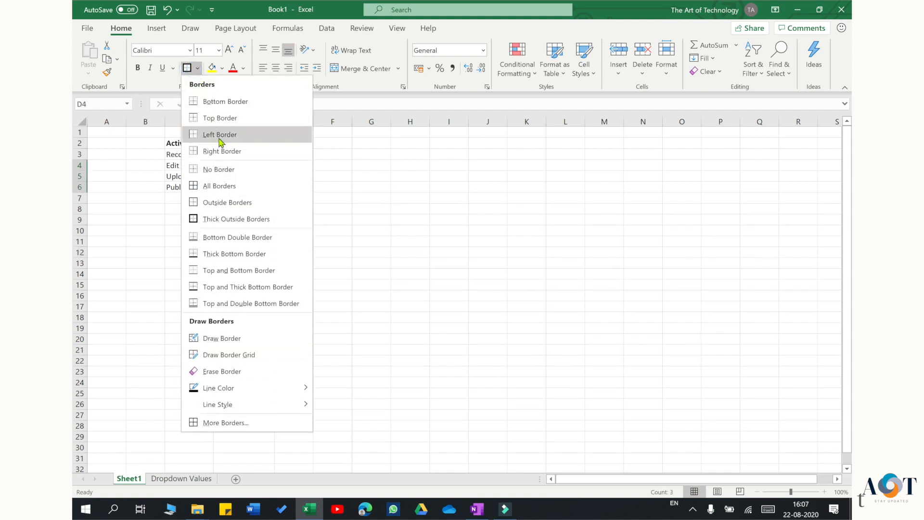
pyautogui.click(332, 294)
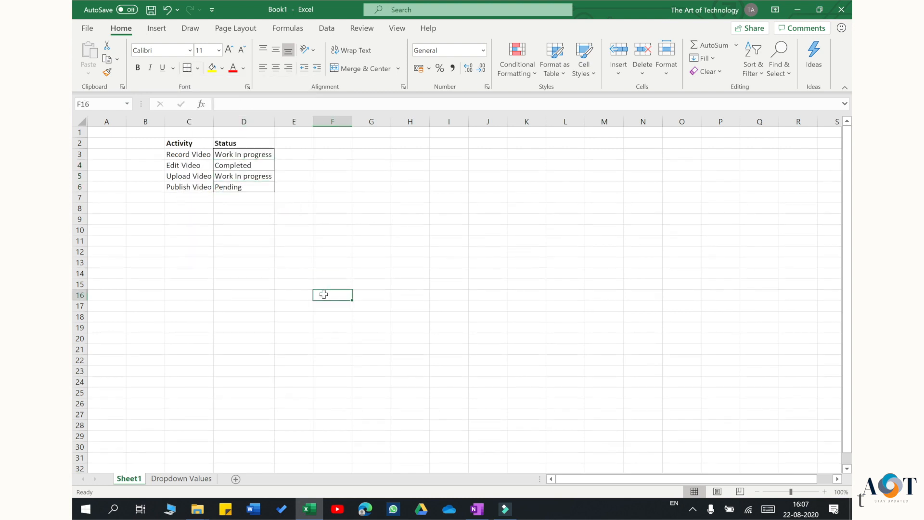